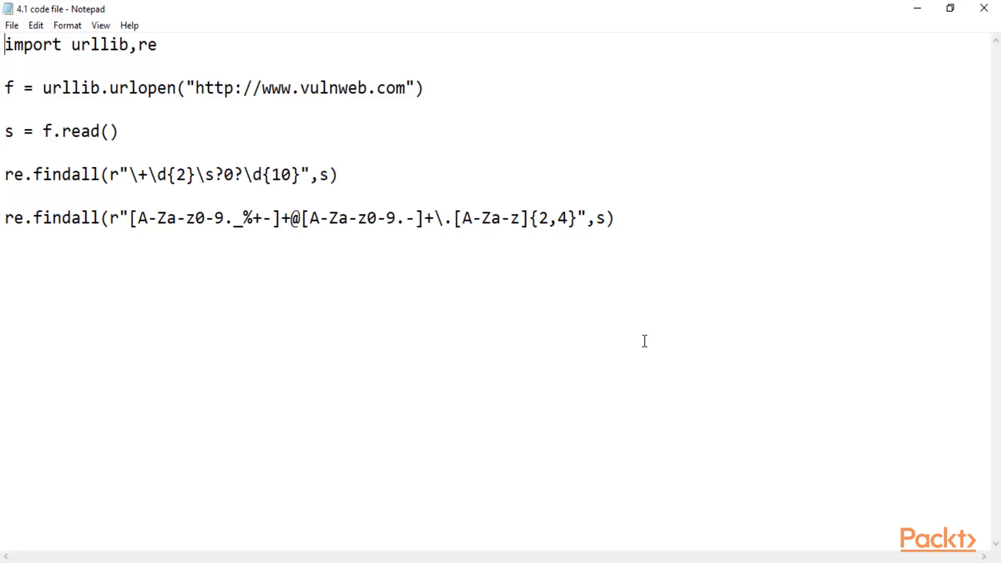
{"action": "mouse_move", "coordinate": [157, 53]}
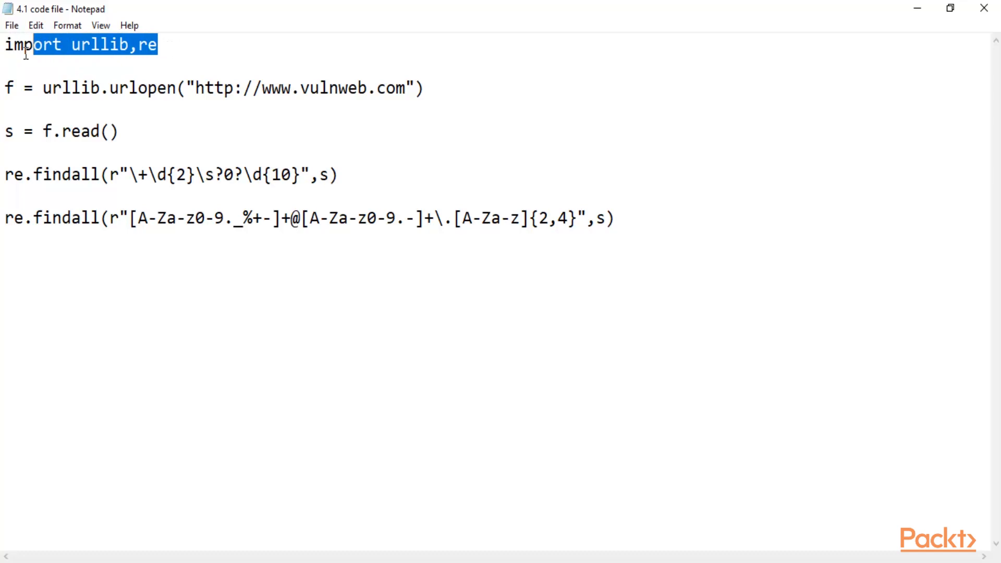
{"action": "left_click", "coordinate": [280, 133]}
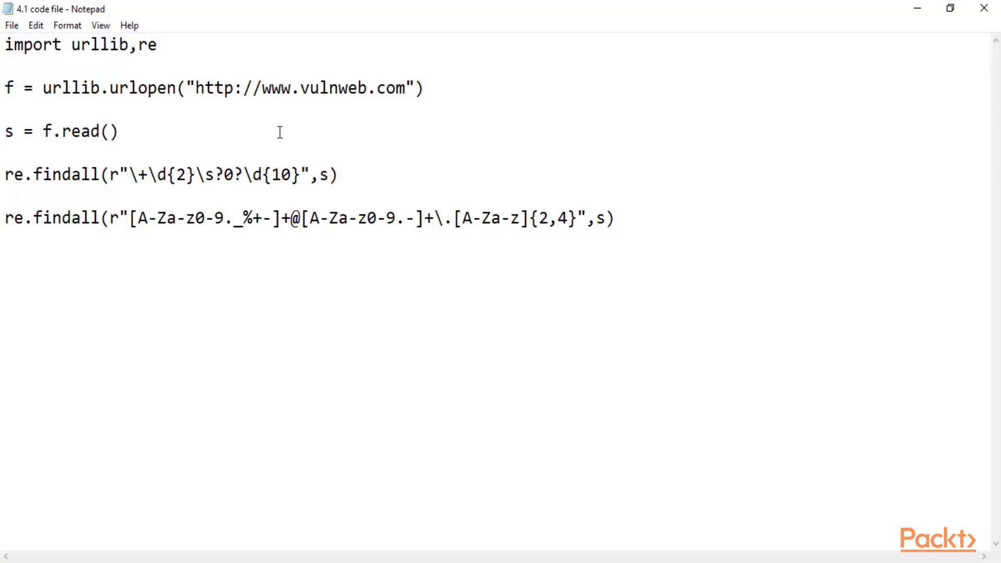
{"action": "double_click", "coordinate": [61, 87]}
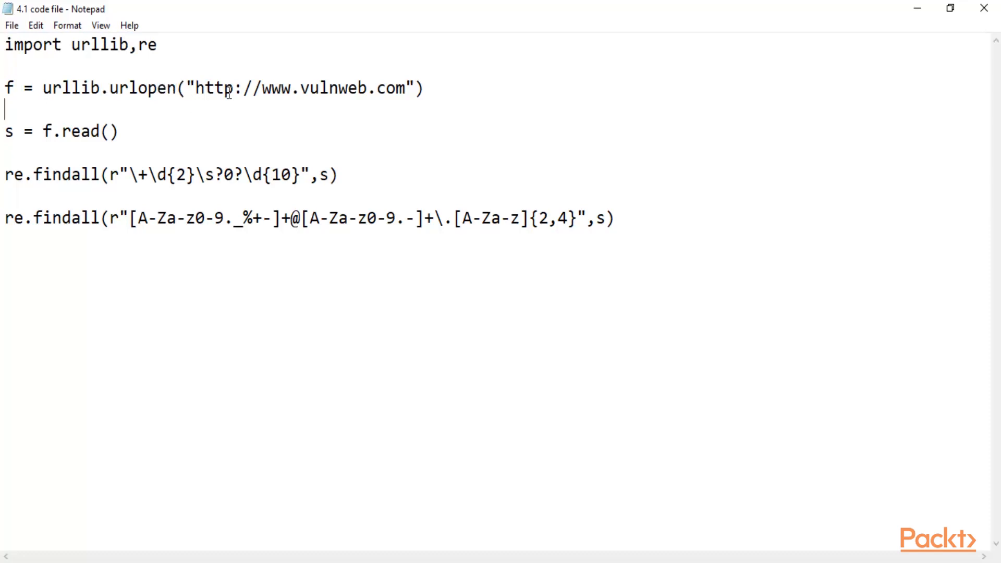
{"action": "left_click_drag", "start_coordinate": [179, 87], "coordinate": [424, 88]}
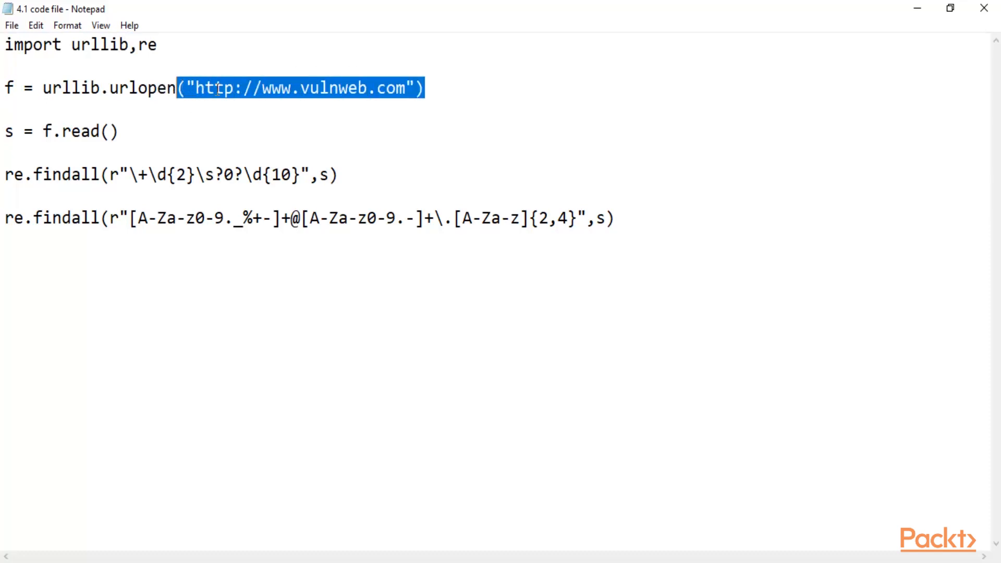
{"action": "left_click", "coordinate": [408, 87]}
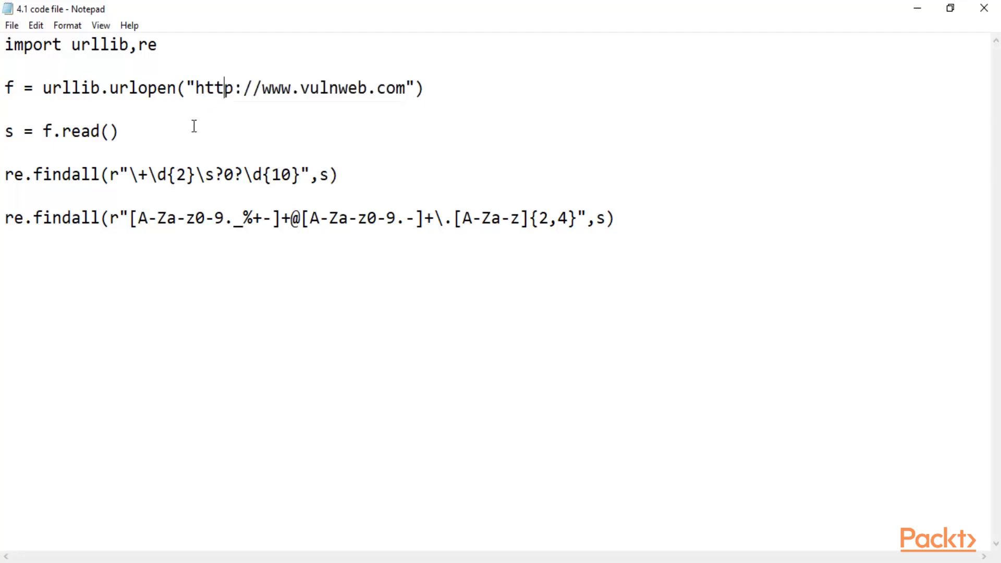
{"action": "triple_click", "coordinate": [60, 131]}
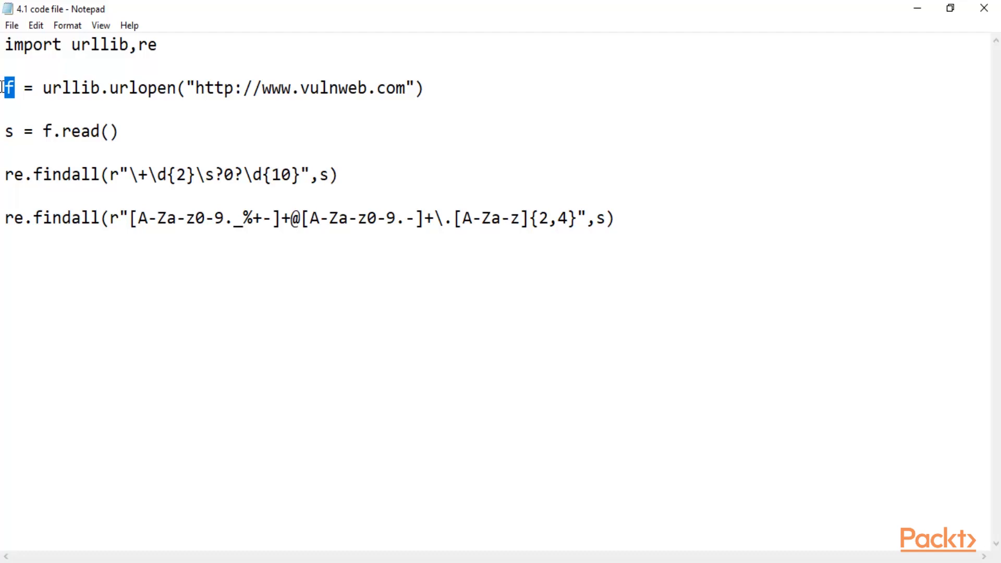
{"action": "left_click", "coordinate": [119, 131]}
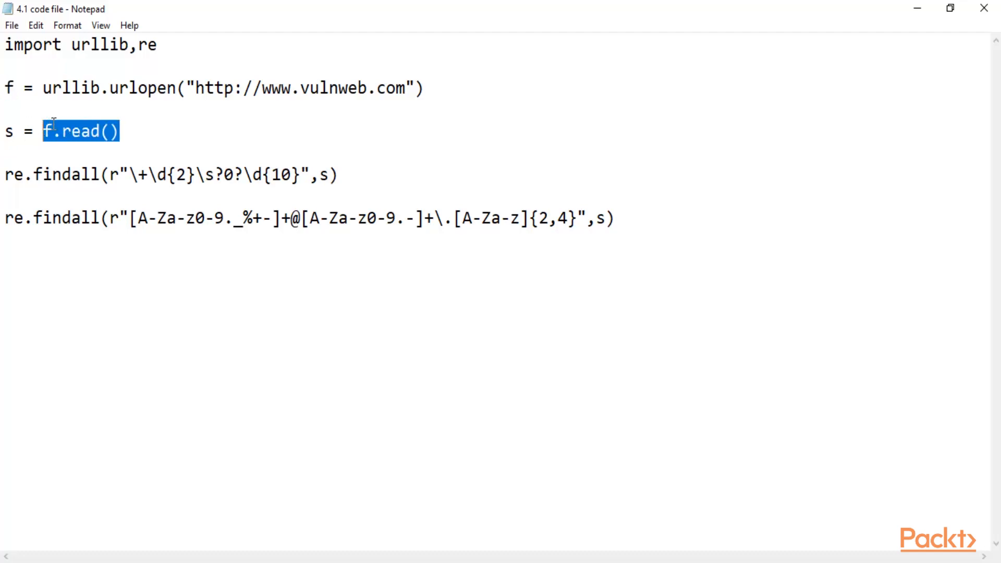
{"action": "left_click", "coordinate": [6, 109]}
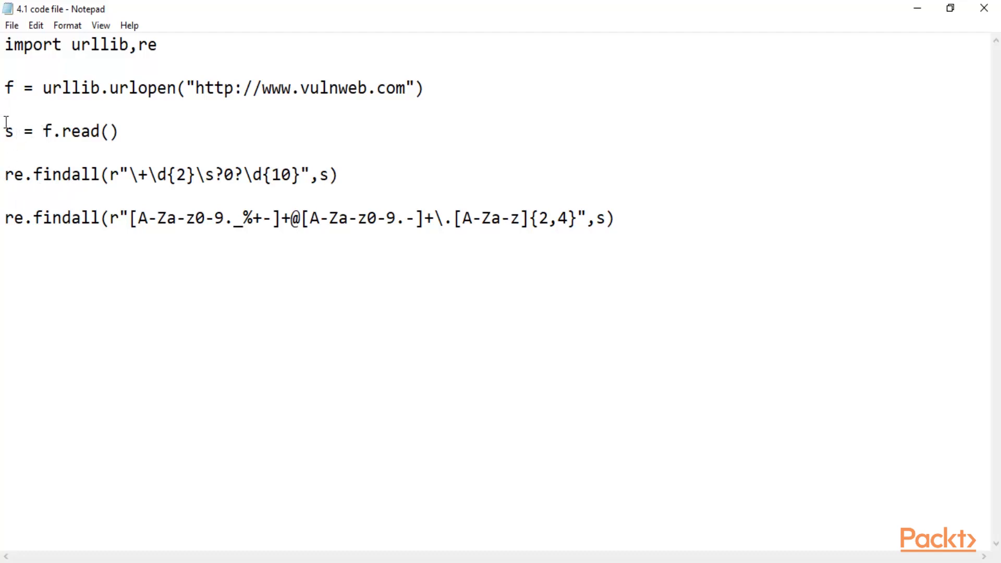
{"action": "double_click", "coordinate": [17, 175]}
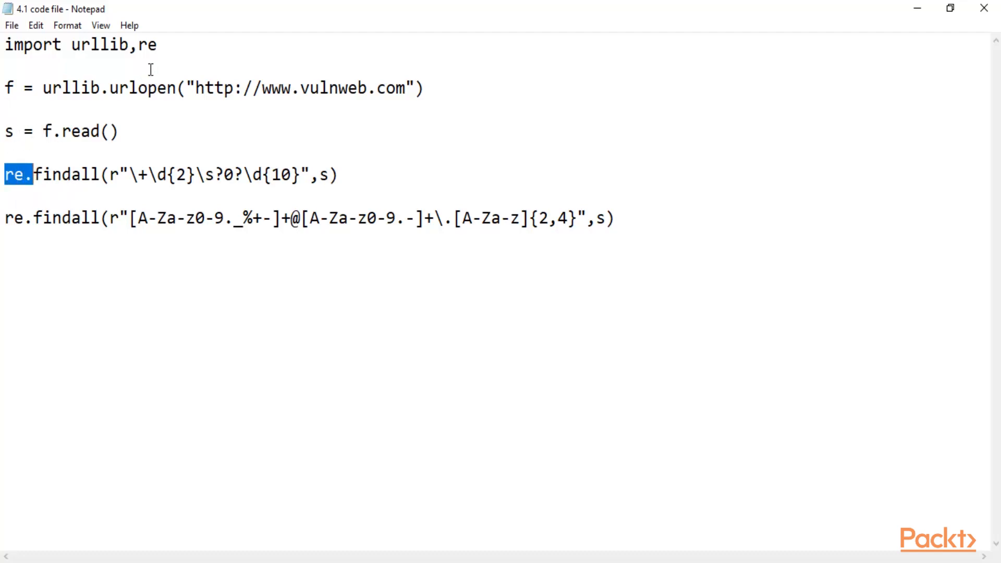
{"action": "left_click_drag", "start_coordinate": [33, 174], "coordinate": [75, 174]}
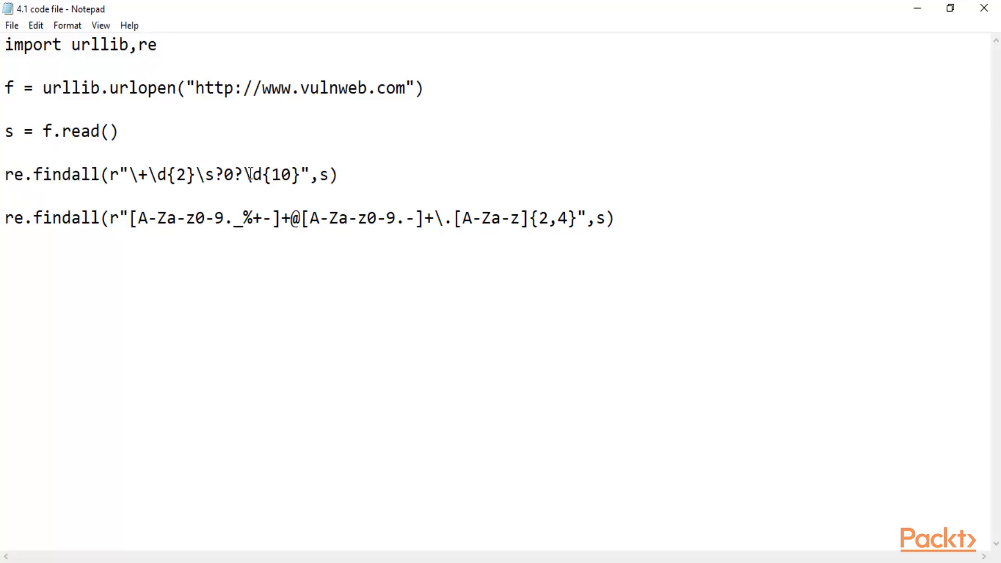
{"action": "left_click_drag", "start_coordinate": [124, 176], "coordinate": [300, 176]}
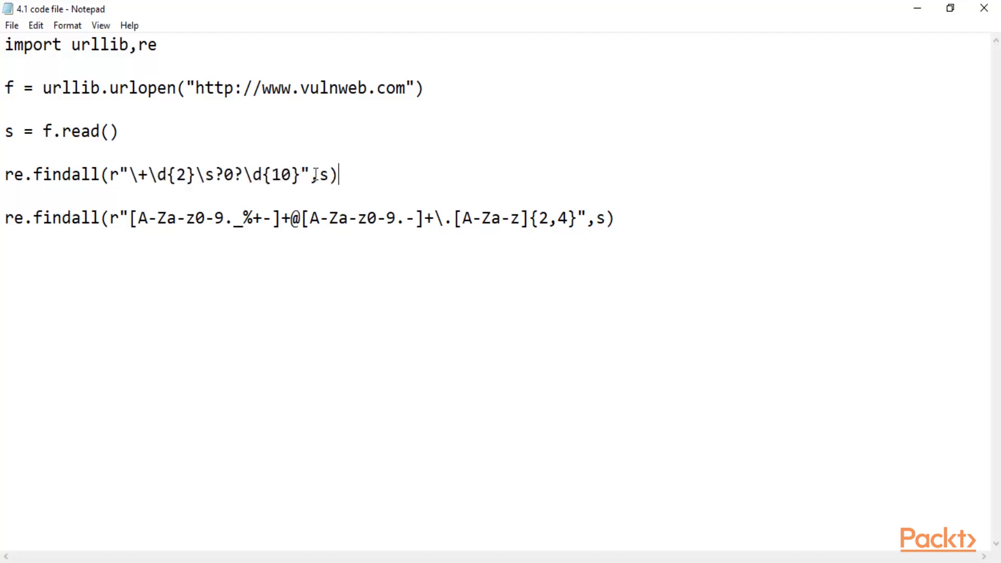
{"action": "double_click", "coordinate": [326, 175]}
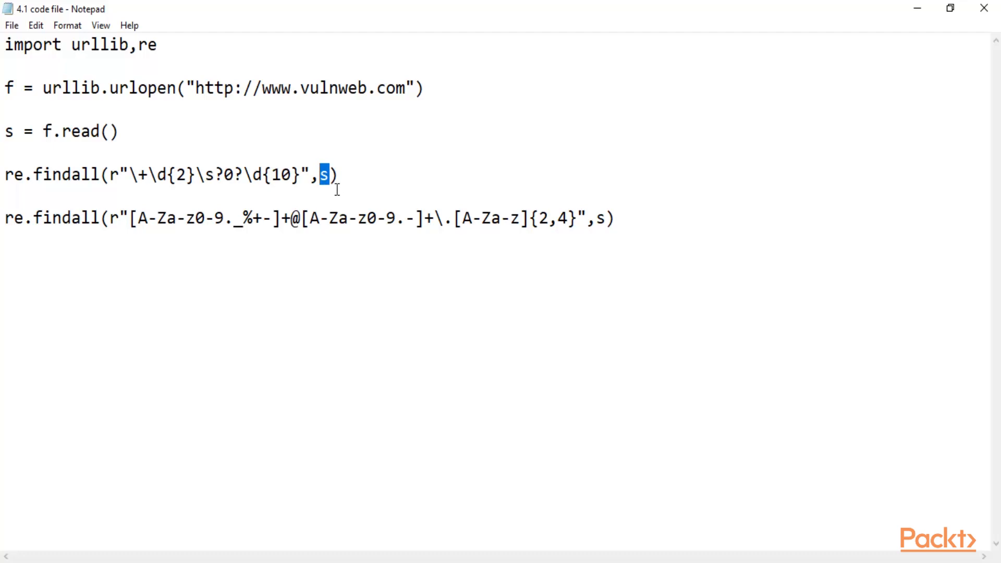
{"action": "mouse_move", "coordinate": [303, 161]}
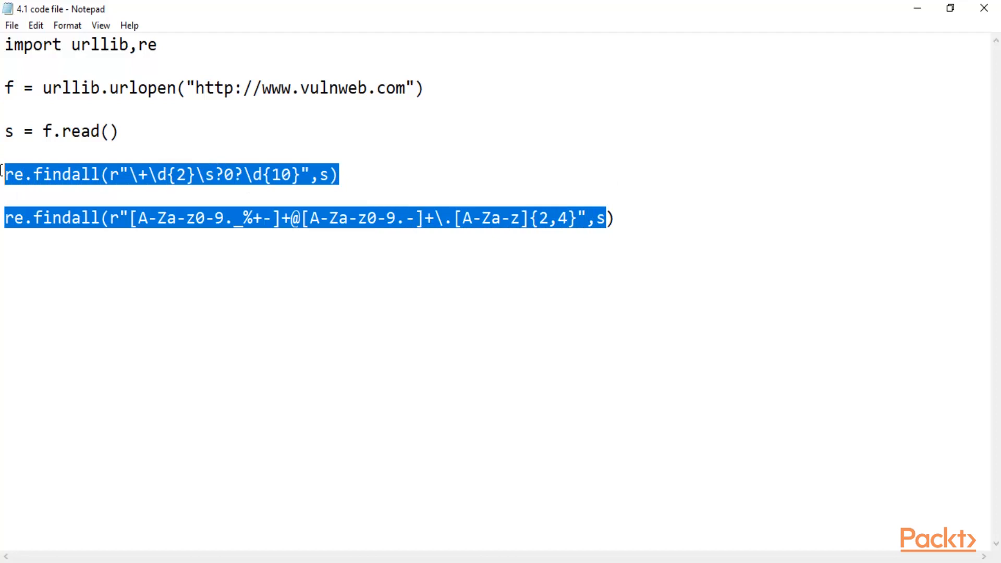
{"action": "left_click", "coordinate": [274, 288]}
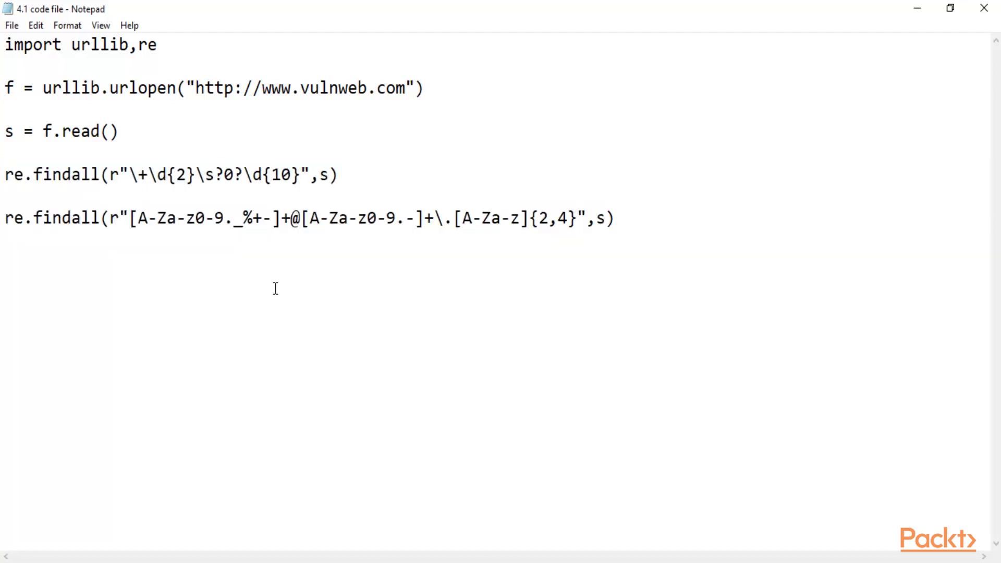
{"action": "left_click_drag", "start_coordinate": [234, 175], "coordinate": [340, 175]}
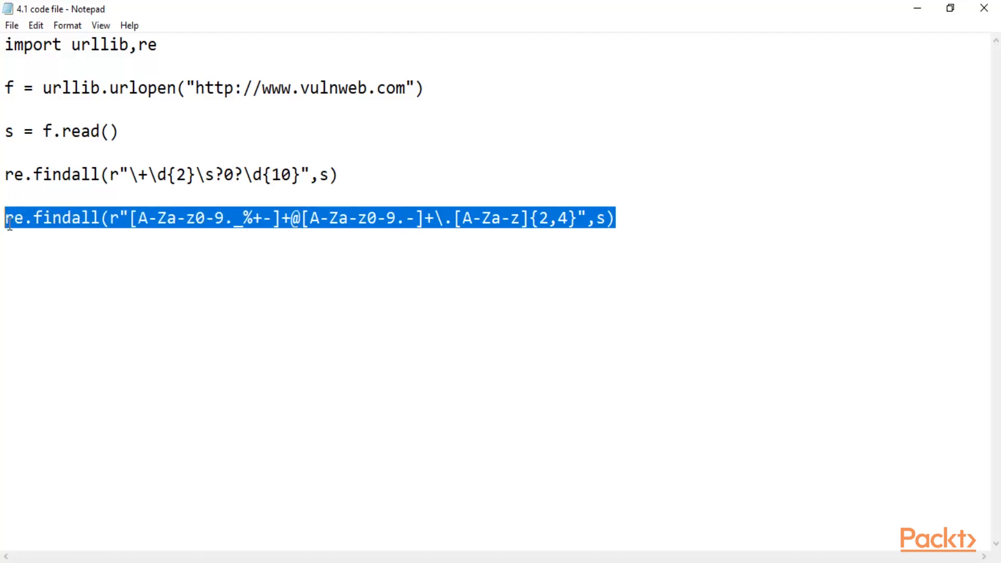
{"action": "mouse_move", "coordinate": [236, 429]}
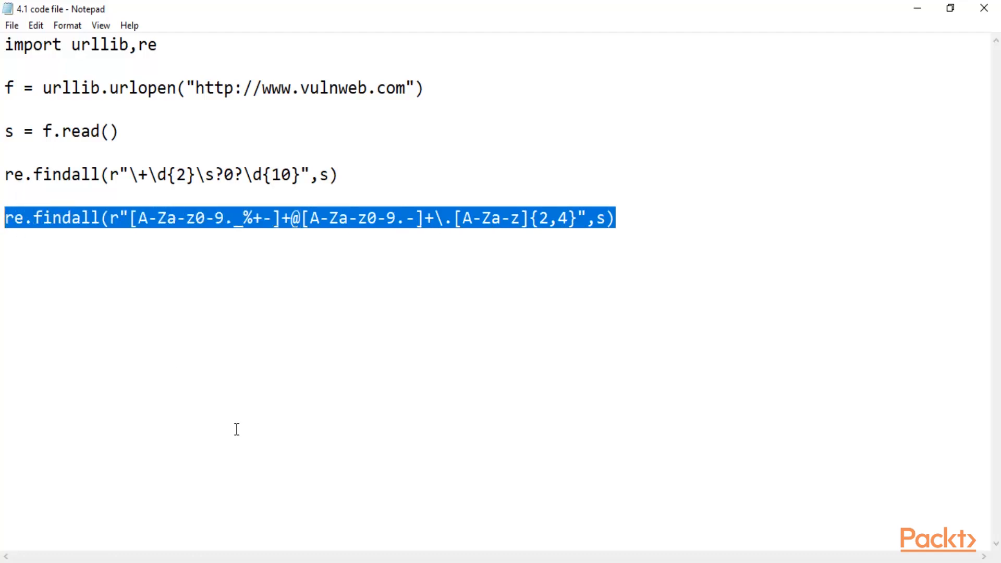